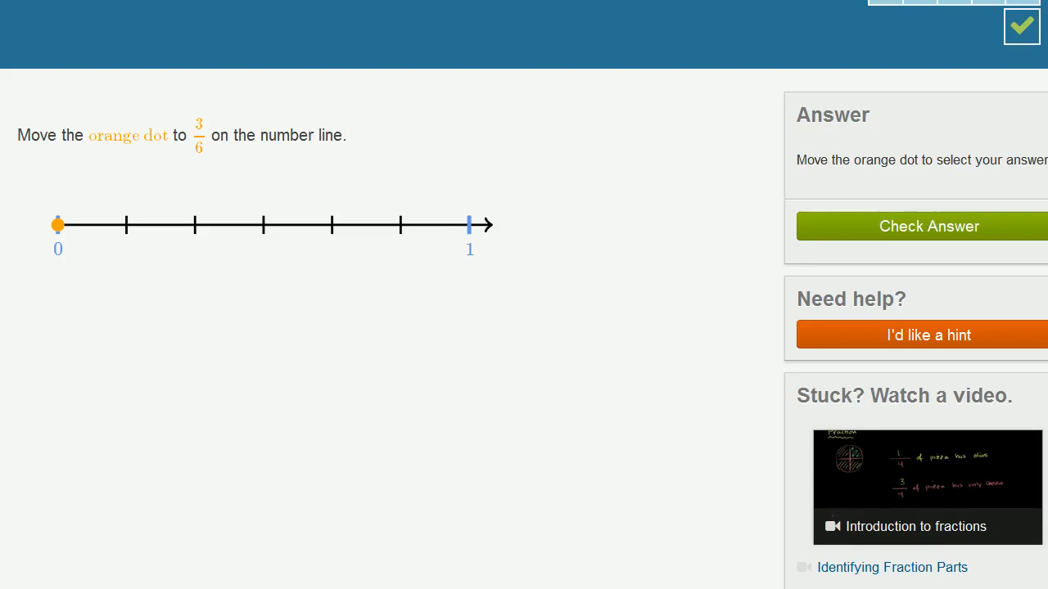
- Drag the orange dot to the third tick at 3/6 and check the answer
scroll(down, 3)
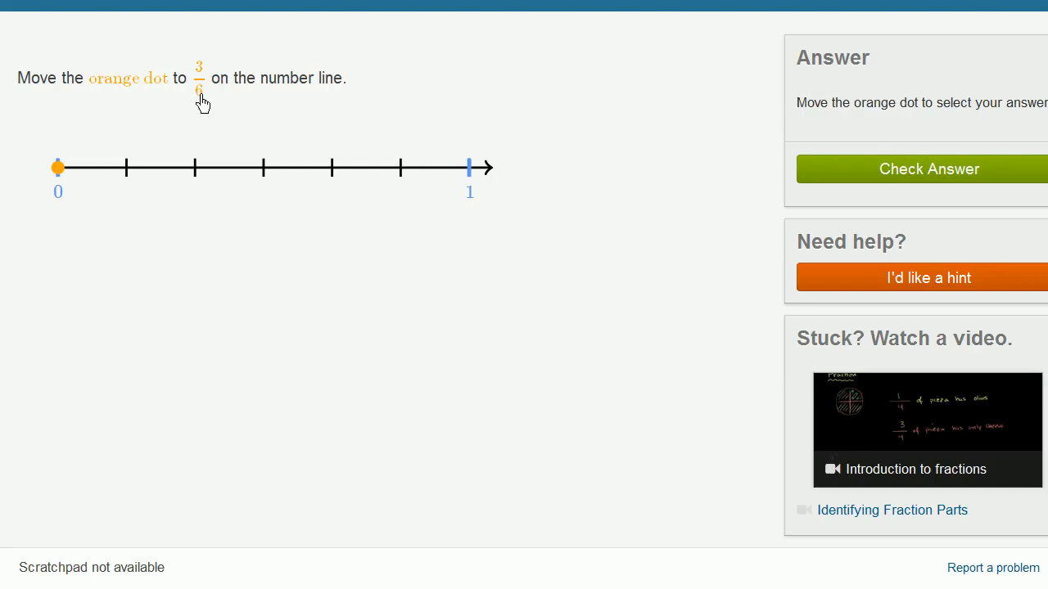
mouse_move(257, 316)
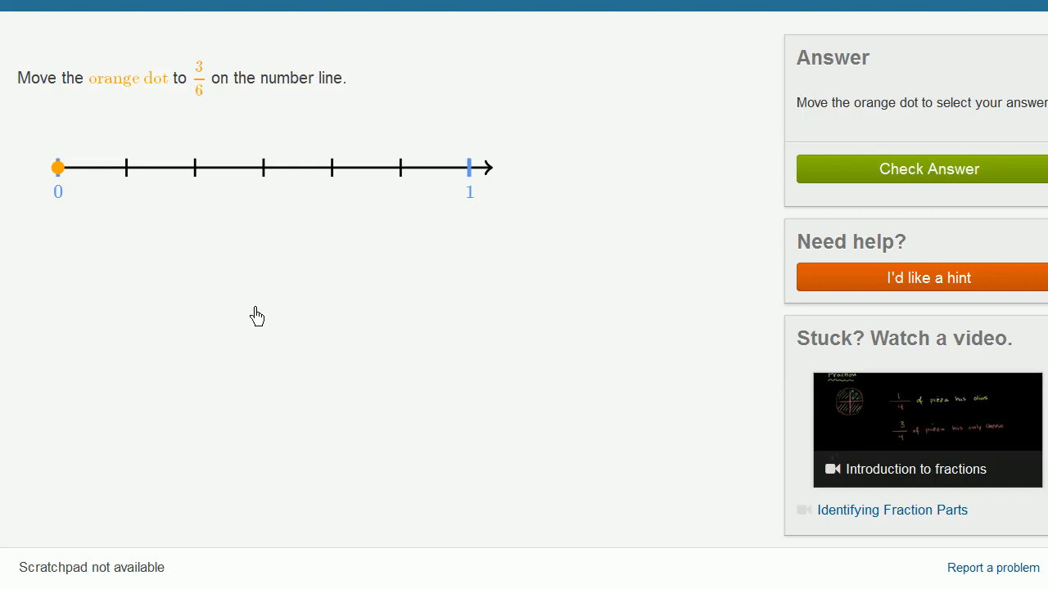
mouse_move(121, 184)
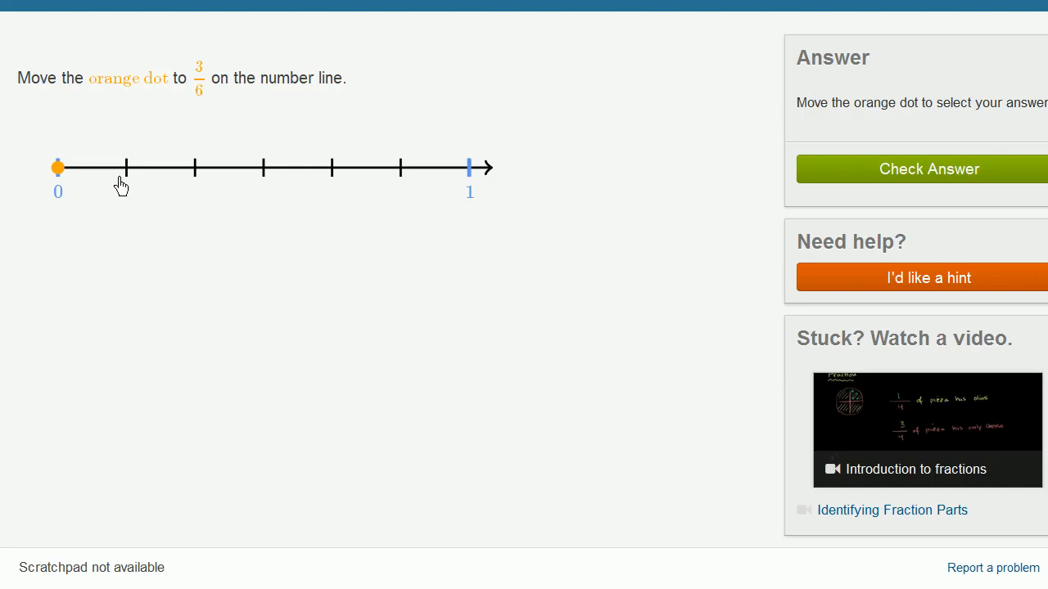
mouse_move(288, 182)
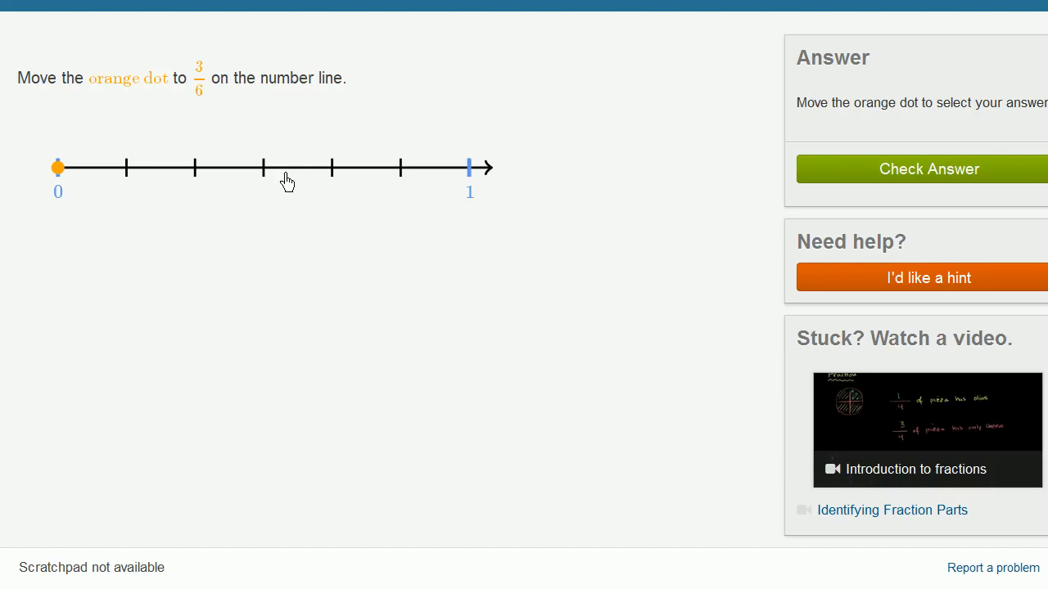
mouse_move(161, 211)
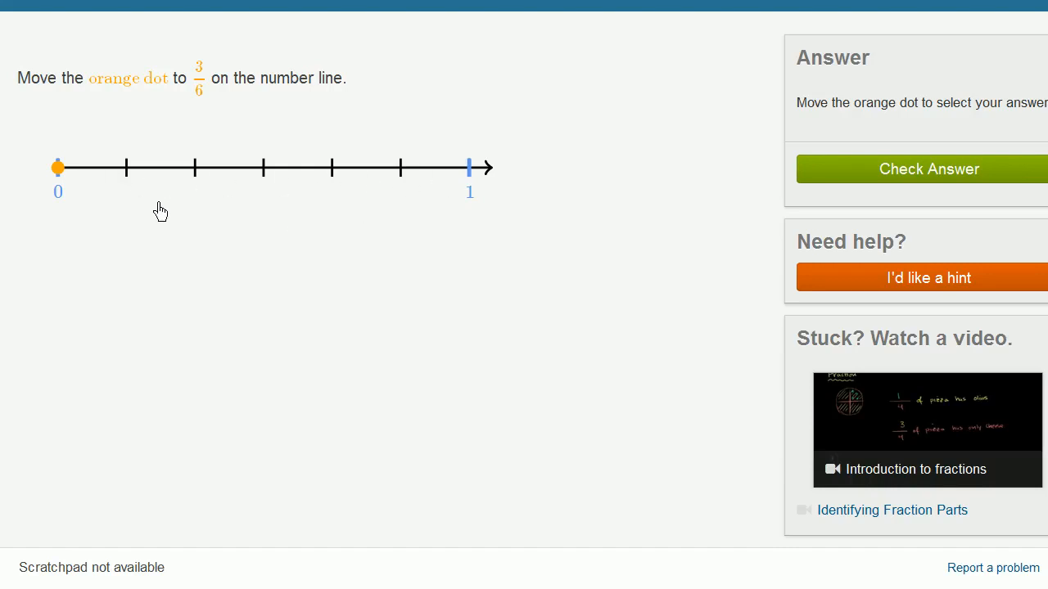
mouse_move(214, 179)
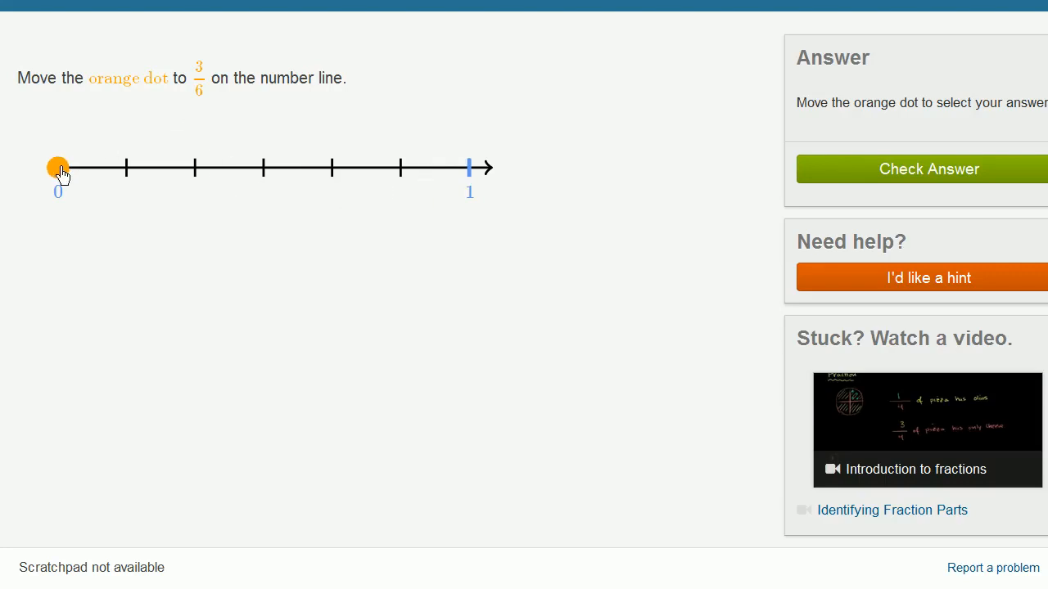
drag(58, 167, 144, 168)
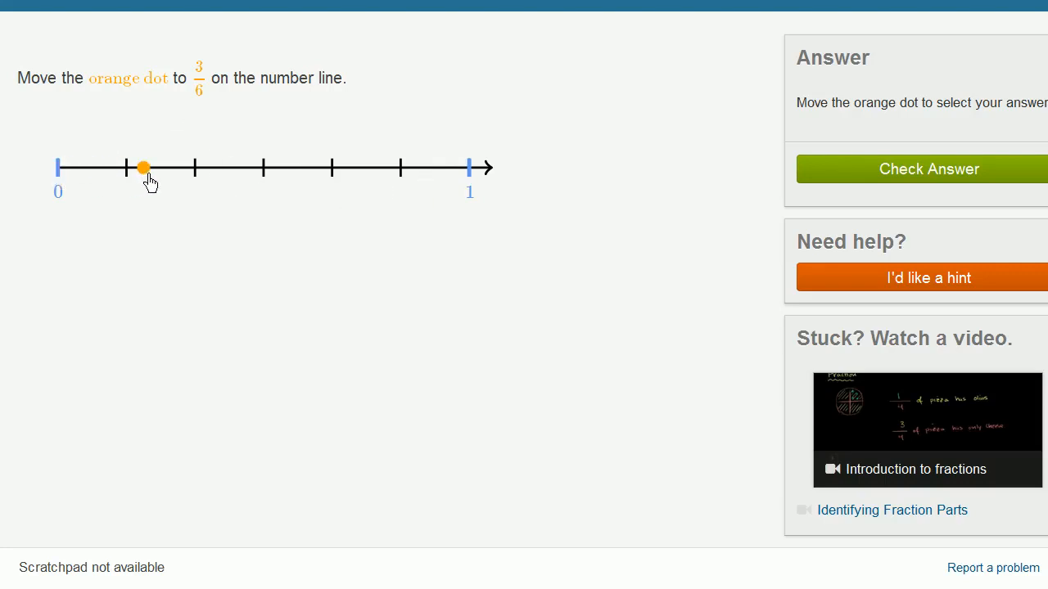
drag(145, 168, 264, 168)
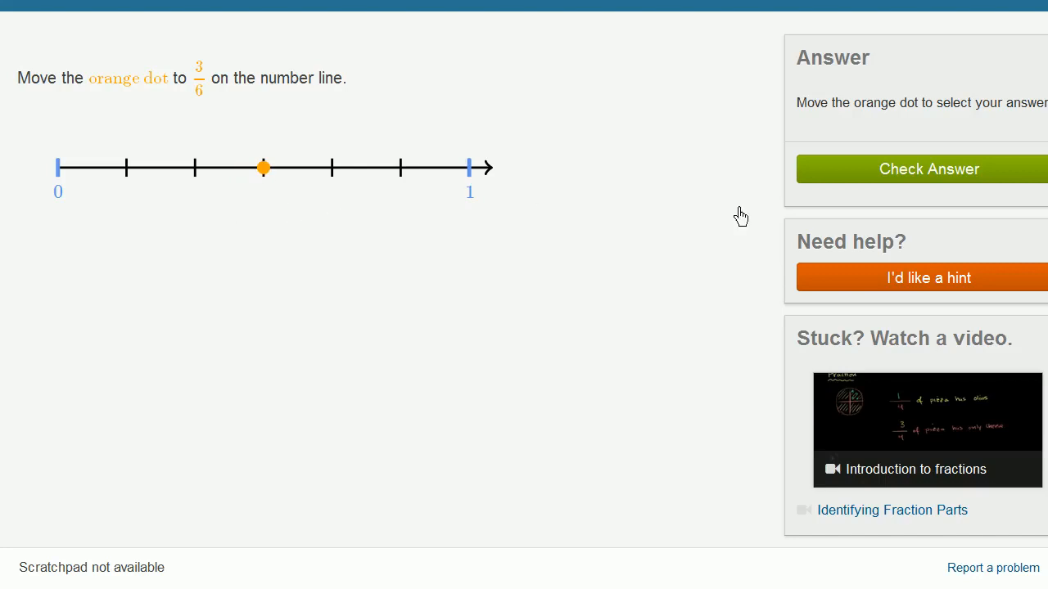
click(928, 168)
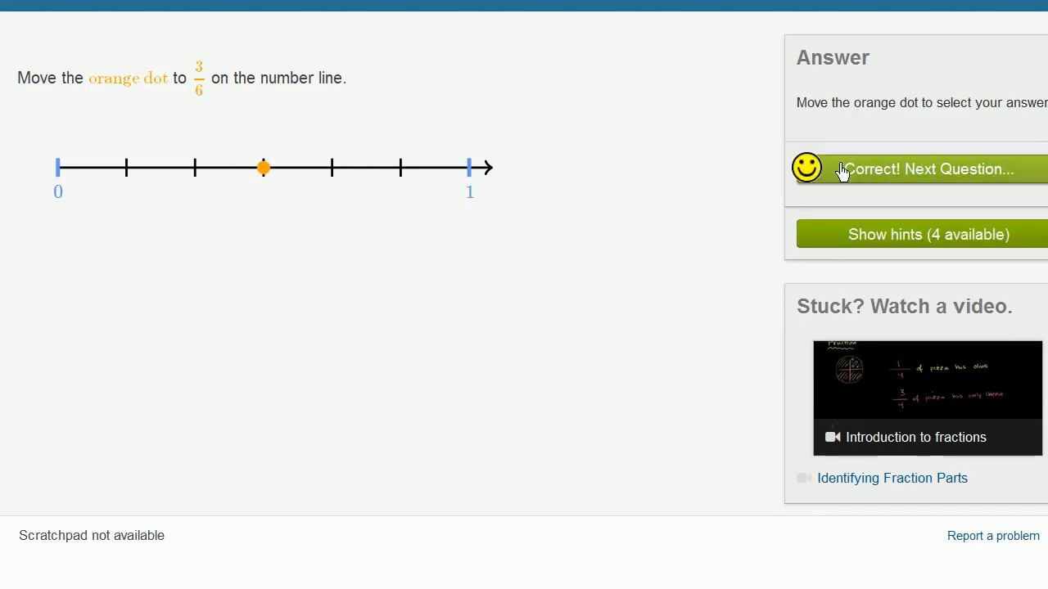
- Advance to the 2/4 question, place the dot on the middle tick, and check it
click(926, 169)
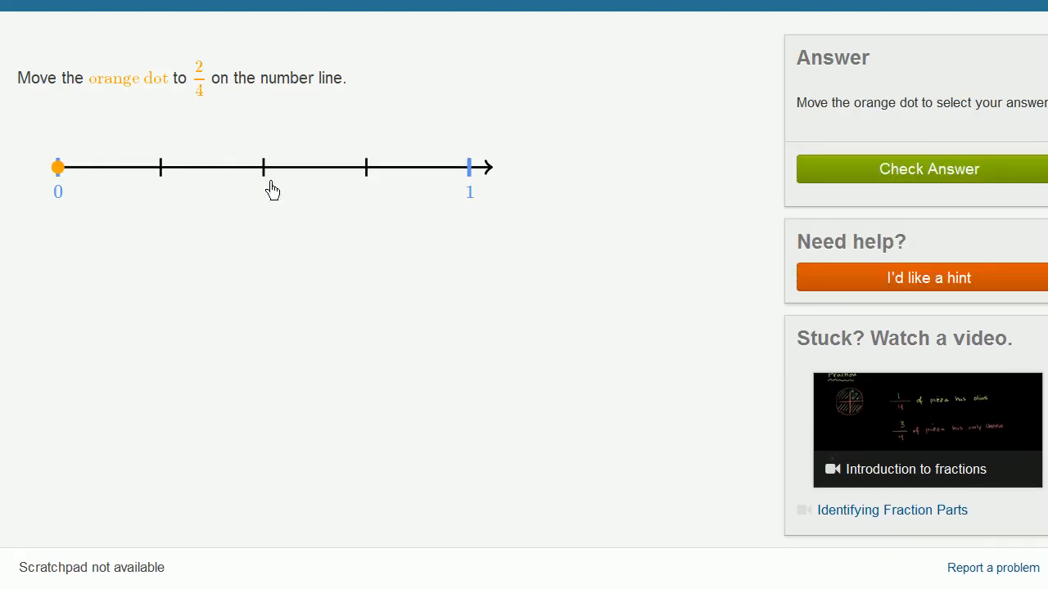
mouse_move(180, 241)
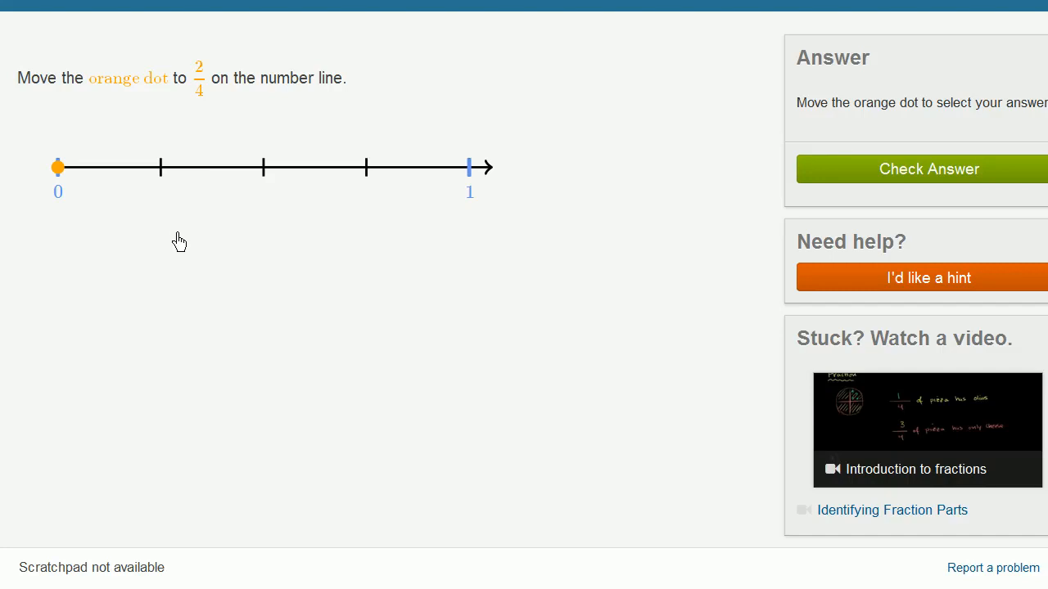
mouse_move(281, 177)
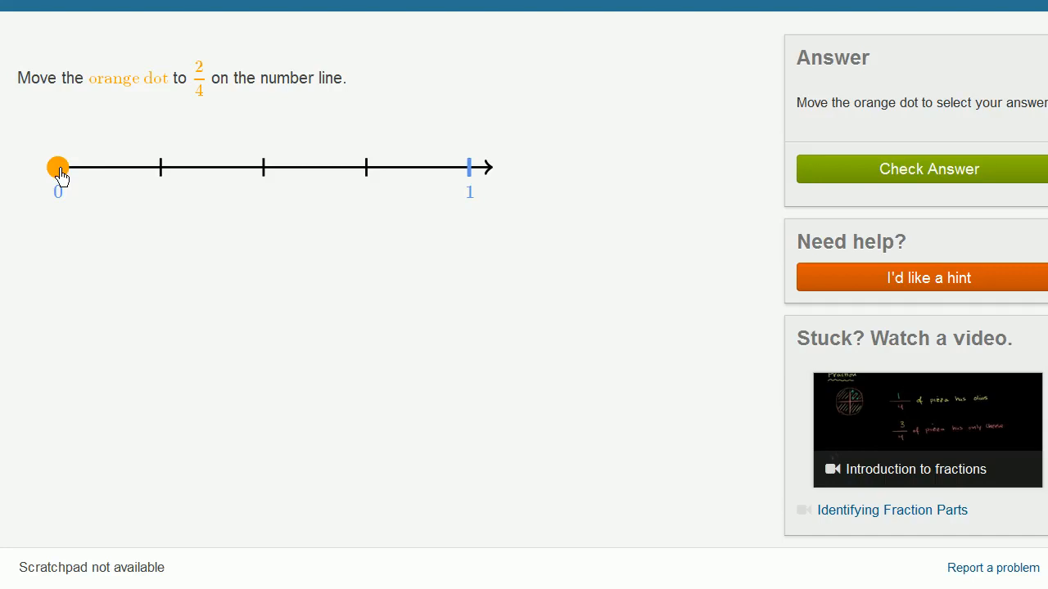
drag(58, 167, 263, 167)
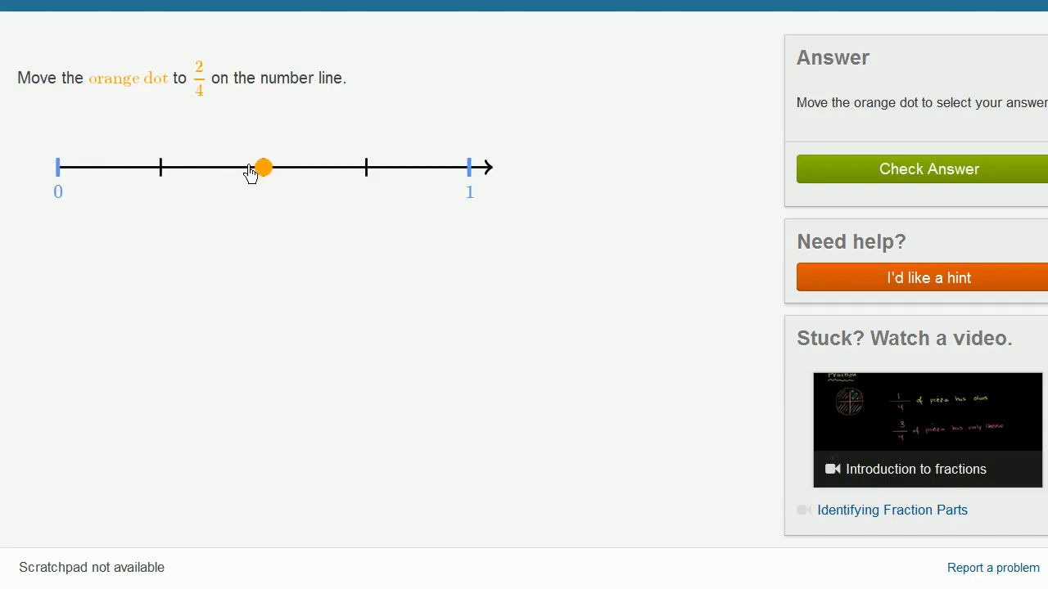
mouse_move(417, 182)
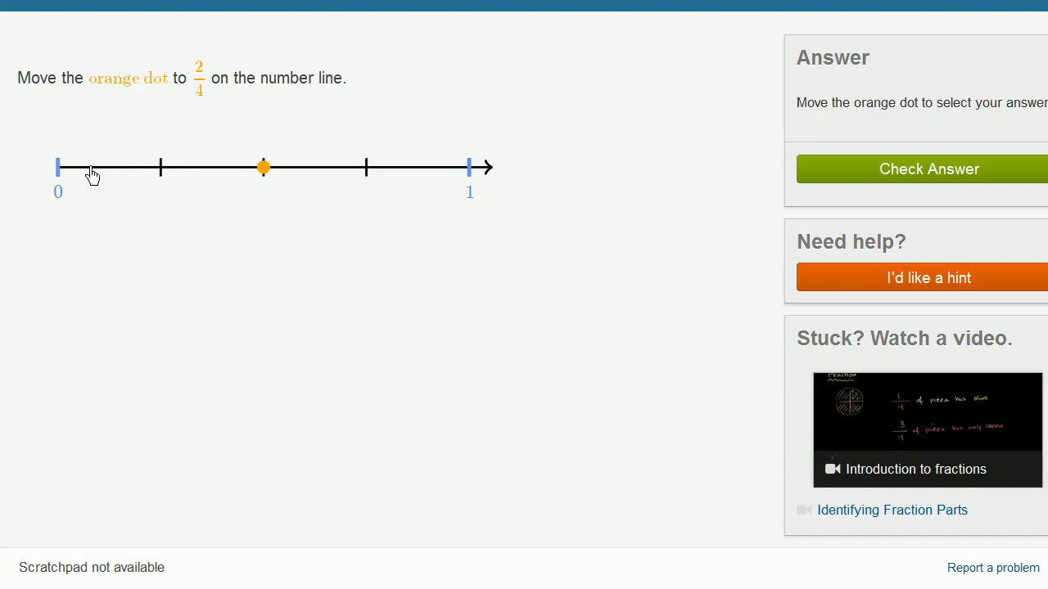
mouse_move(197, 102)
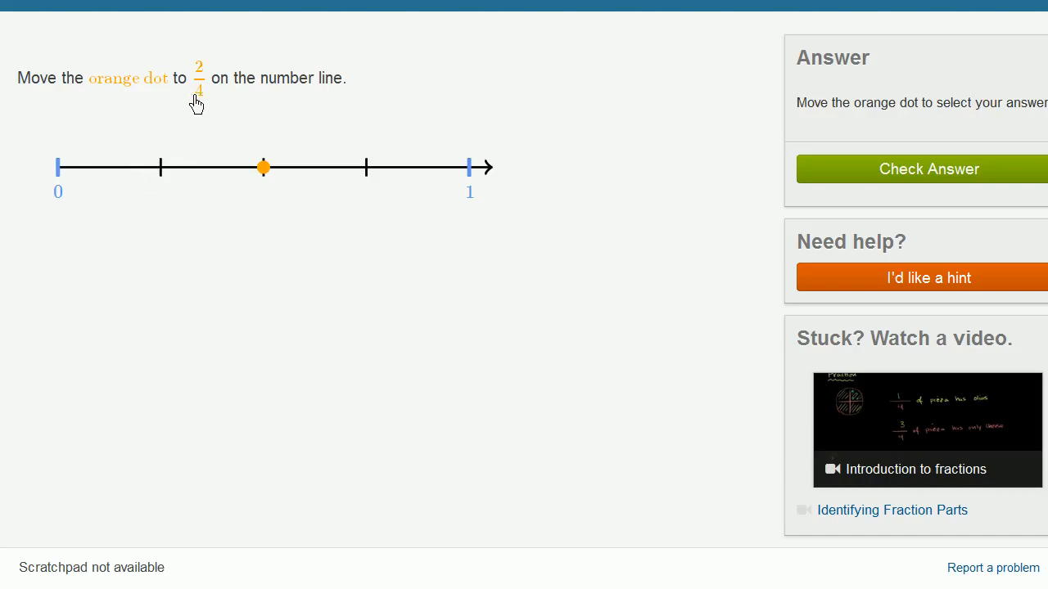
mouse_move(109, 167)
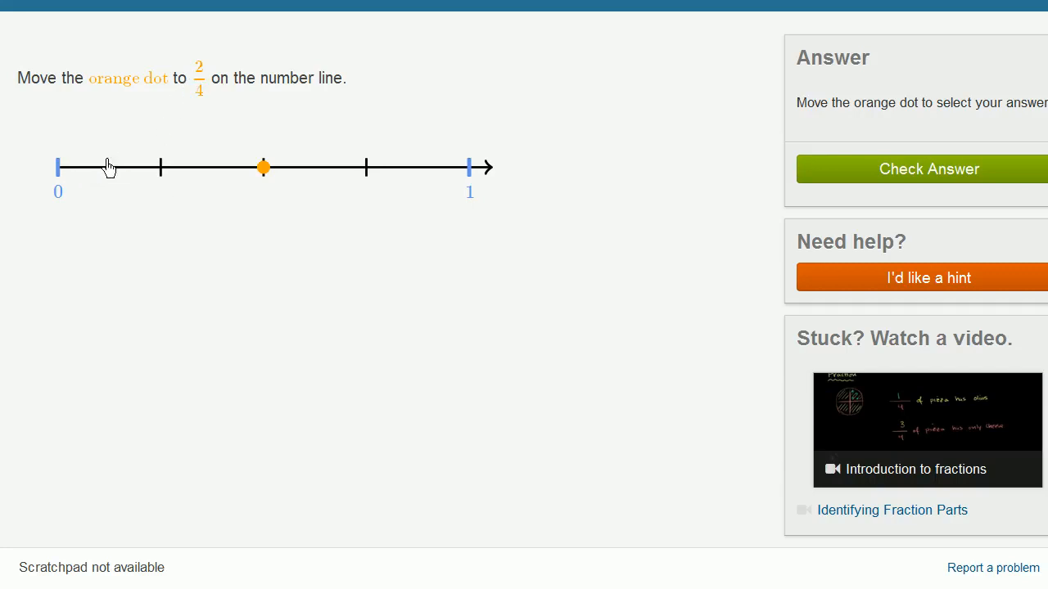
mouse_move(806, 174)
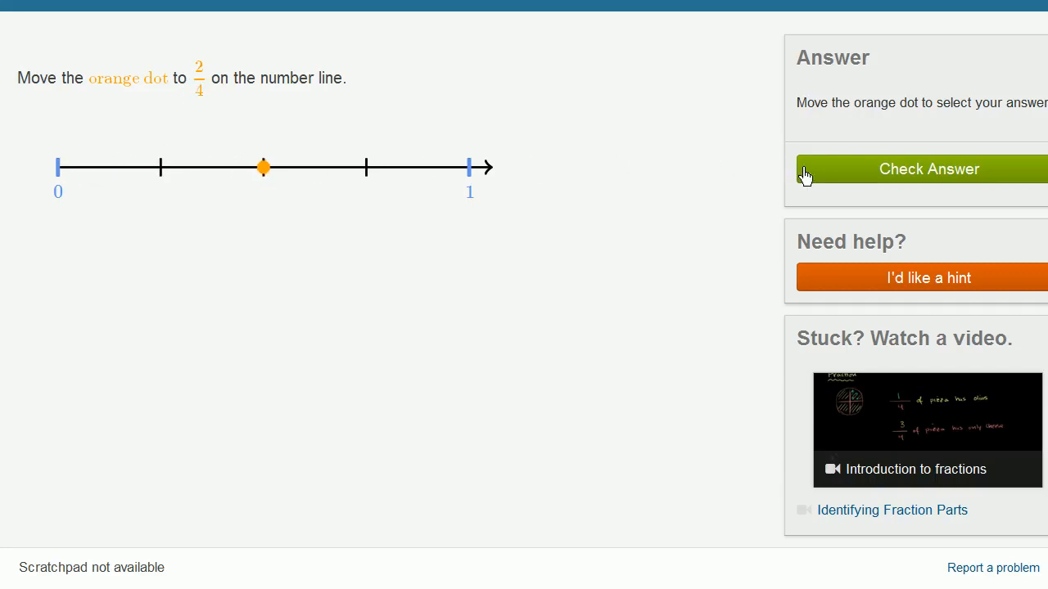
click(928, 169)
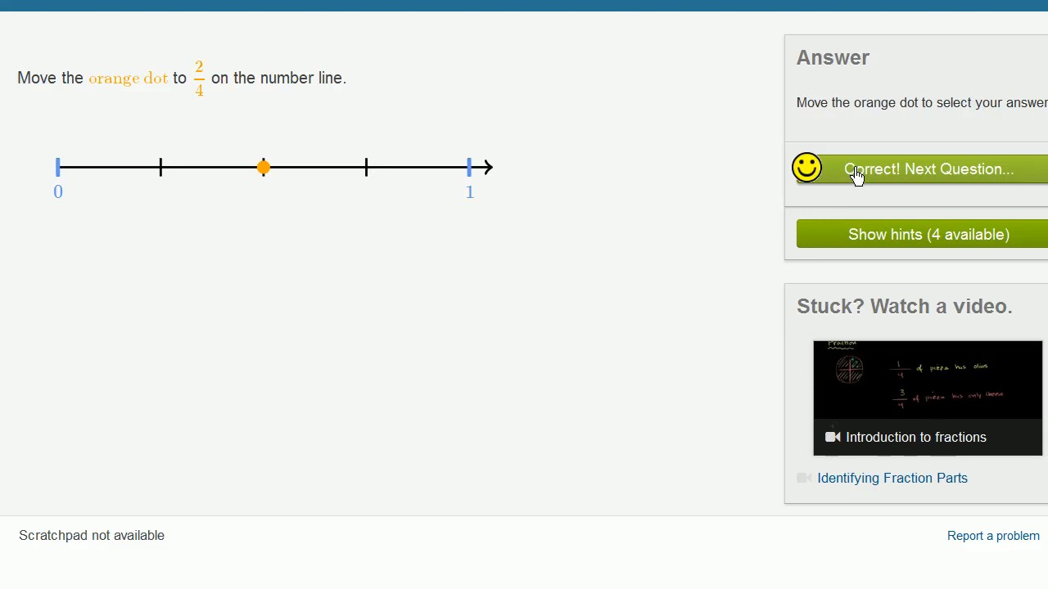
- Advance to the 1/4 question and move the dot to the first tick after 0
click(900, 168)
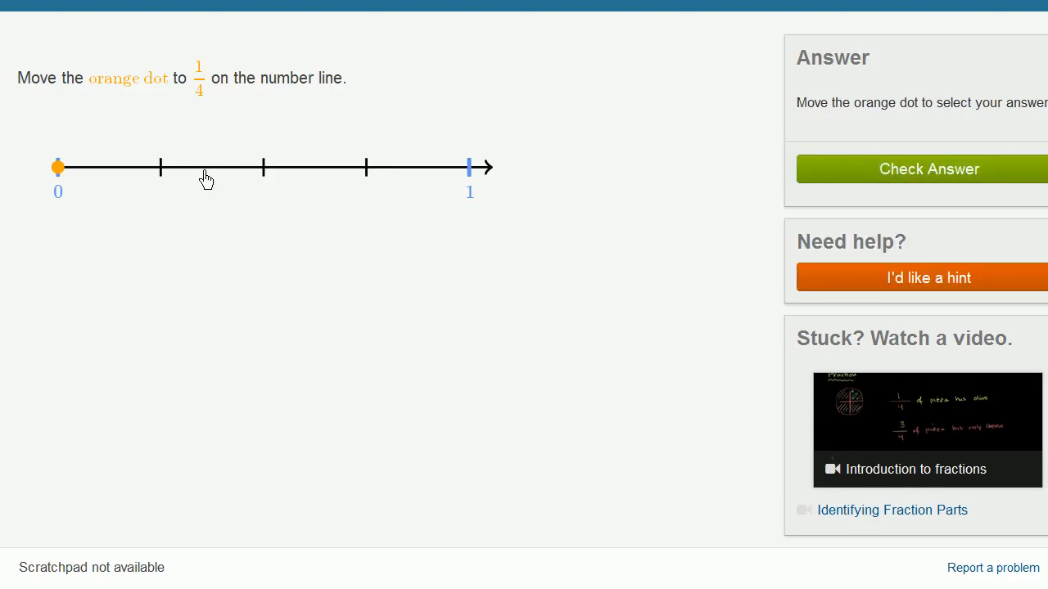
mouse_move(132, 179)
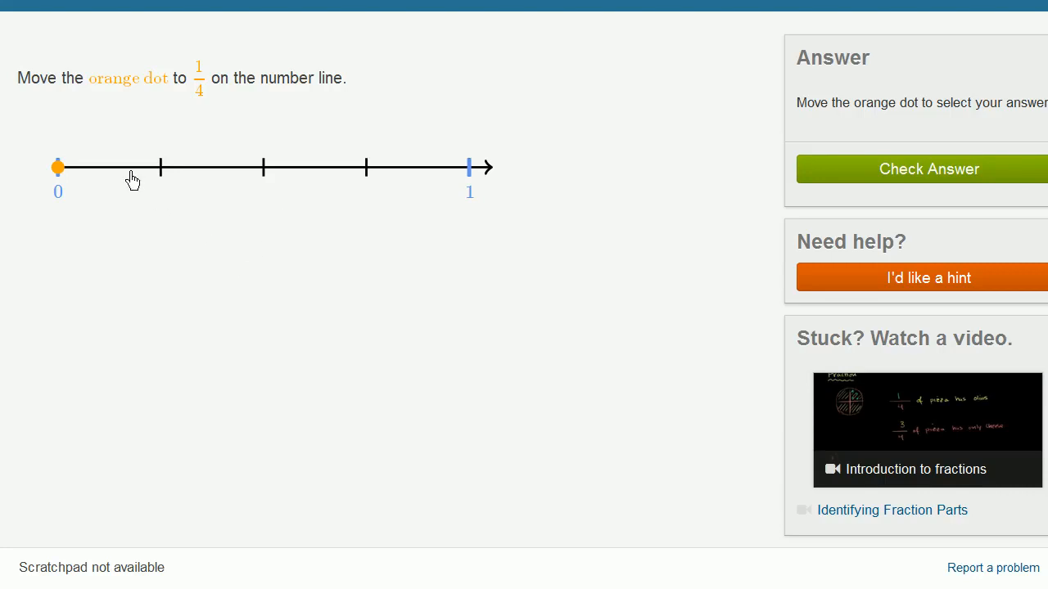
mouse_move(248, 275)
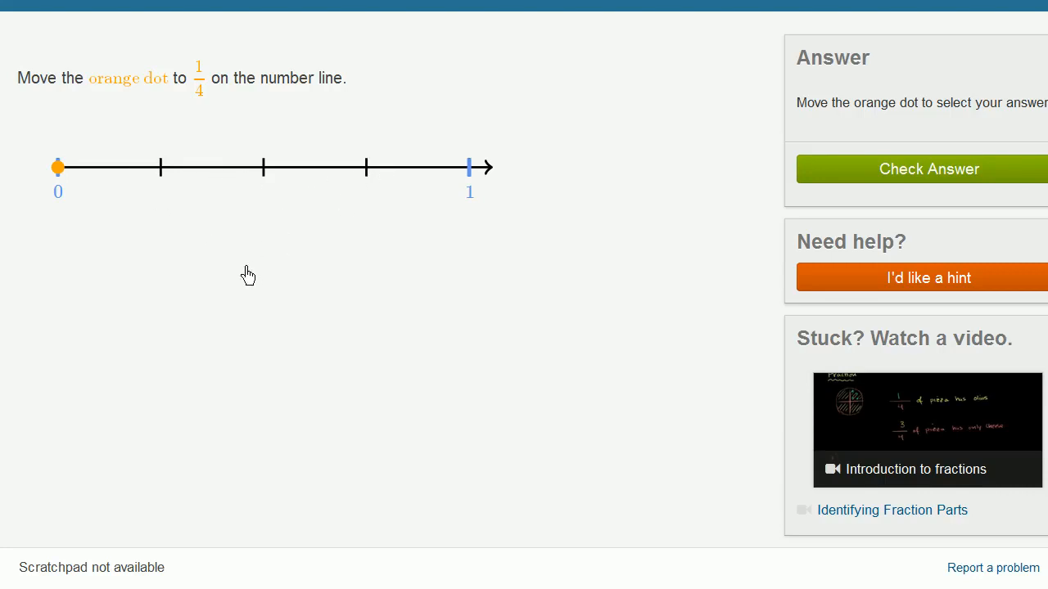
drag(58, 167, 160, 167)
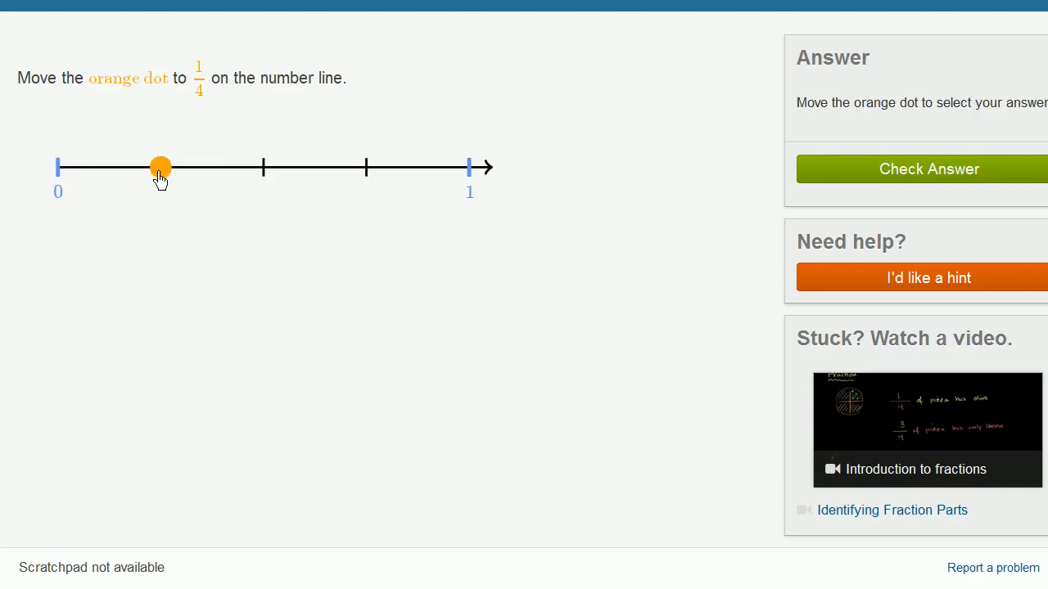